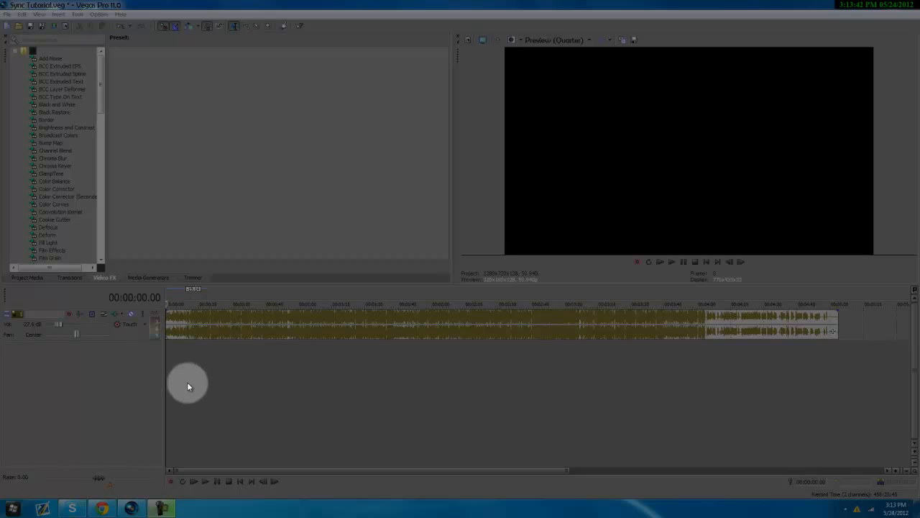
pyautogui.moveTo(214, 496)
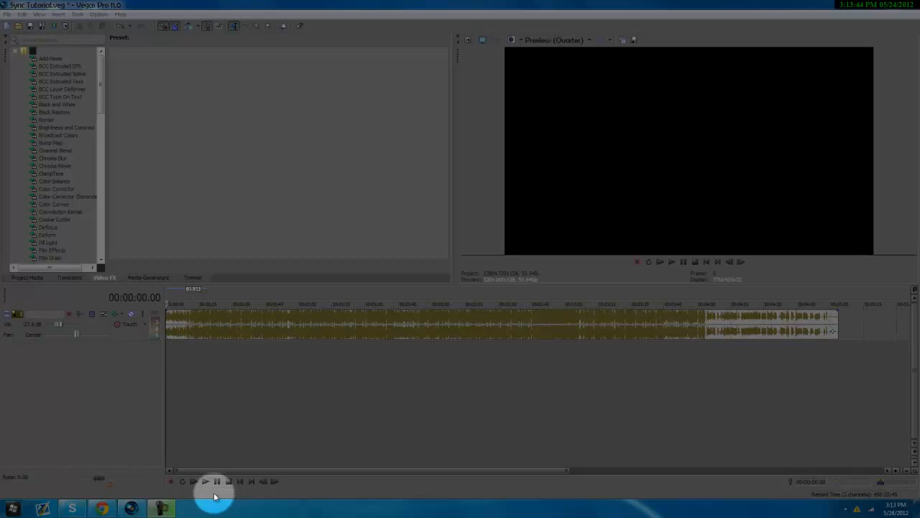
# Step: Play and stop the original song to locate the section to isolate
pyautogui.click(205, 481)
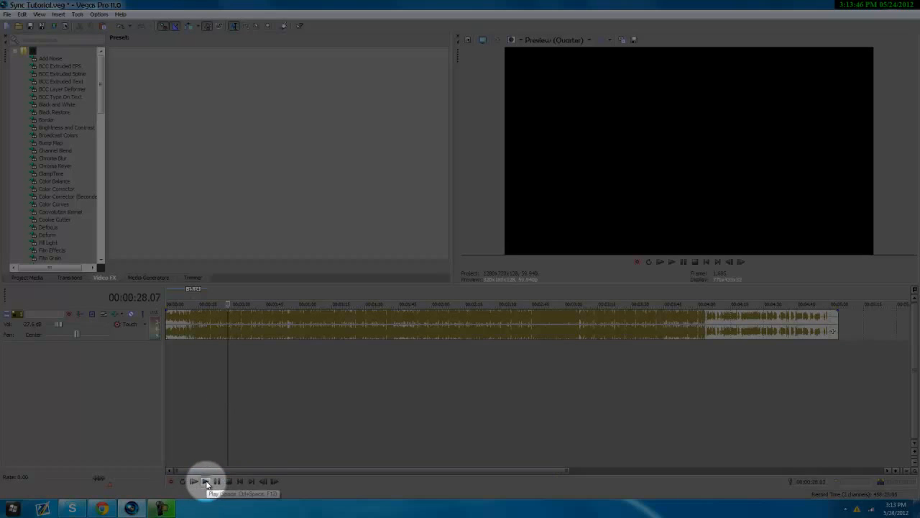
pyautogui.click(205, 481)
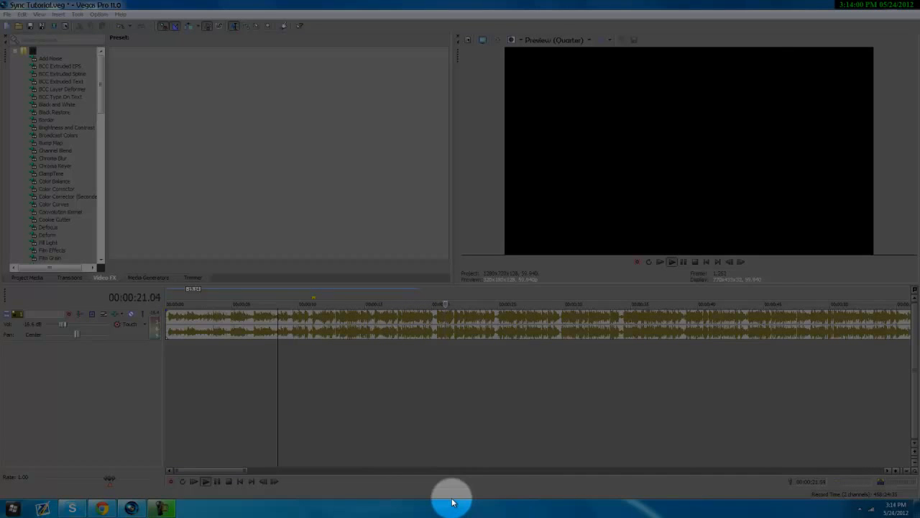
pyautogui.click(205, 481)
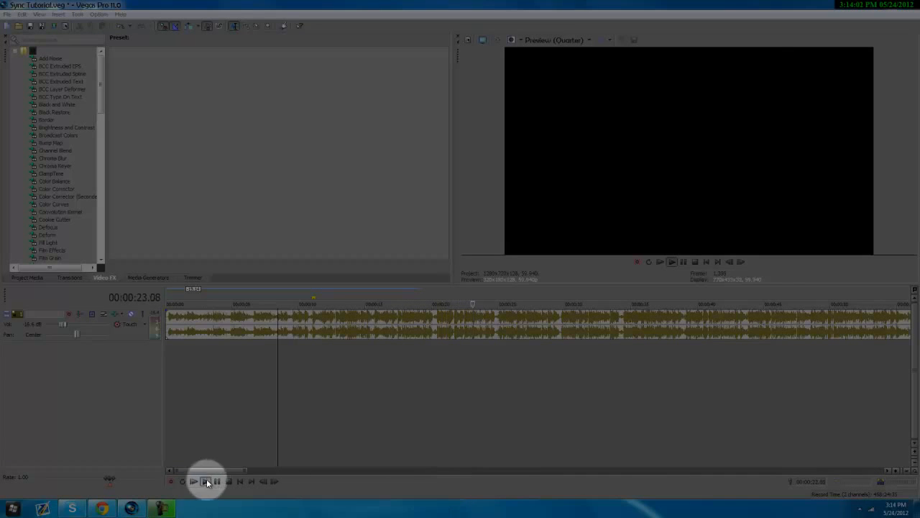
pyautogui.click(207, 480)
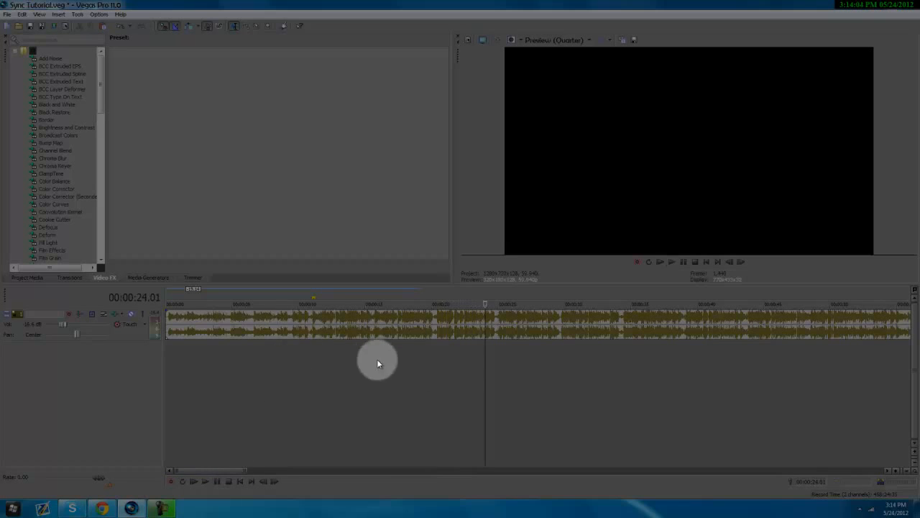
pyautogui.moveTo(421, 384)
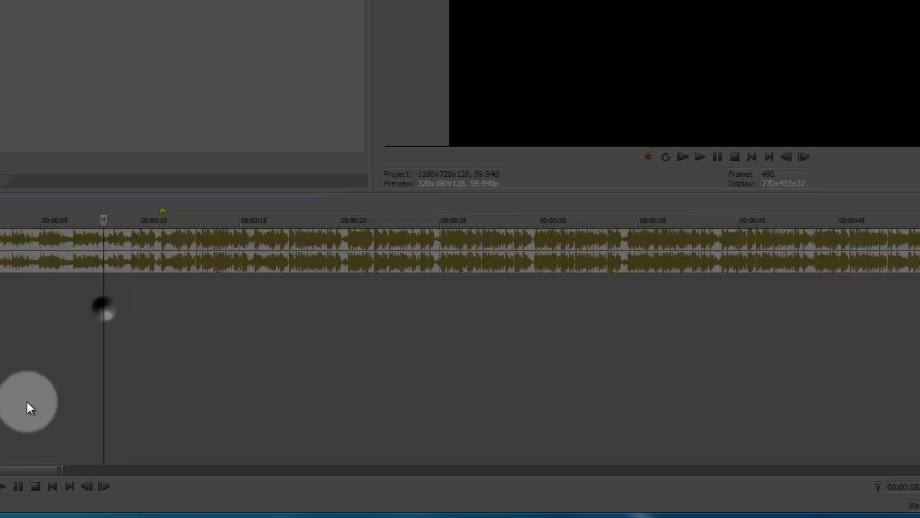
# Step: Split out the five-second section, move it aside, delete the marker, and preview it
pyautogui.click(681, 157)
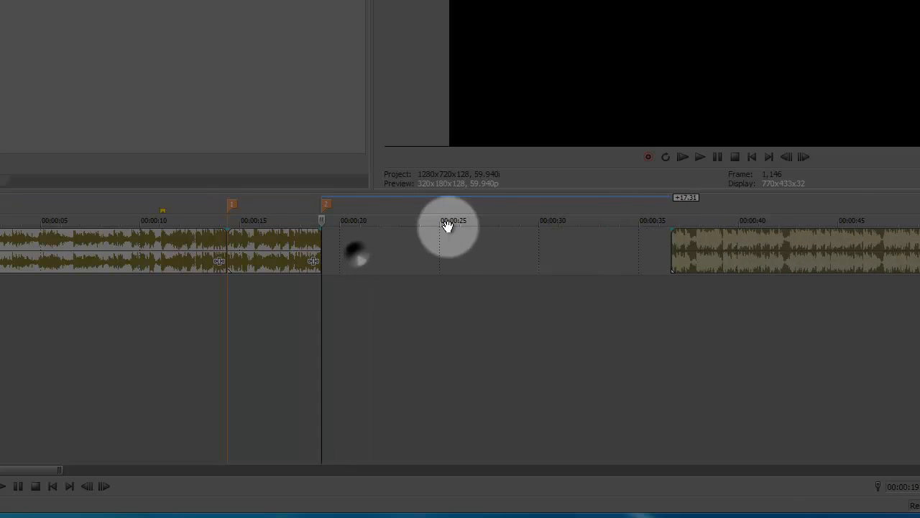
pyautogui.moveTo(446, 244); pyautogui.dragTo(329, 243)
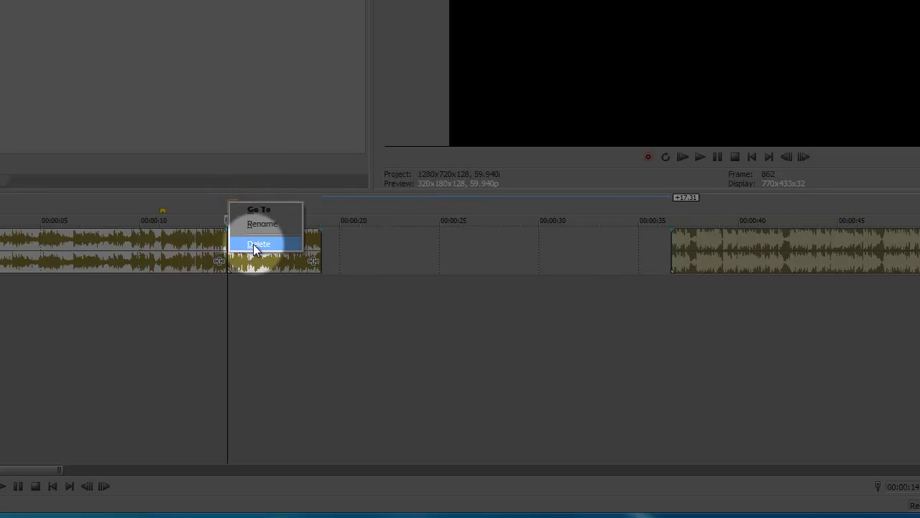
pyautogui.click(258, 244)
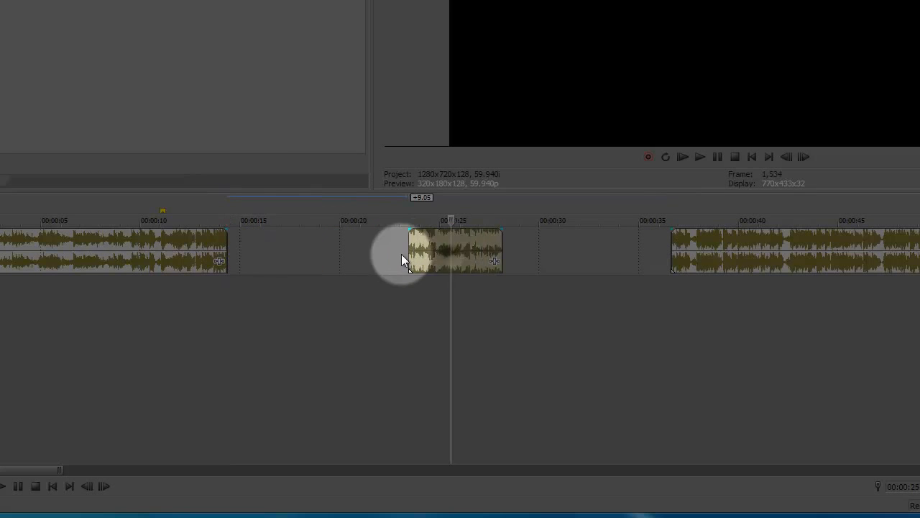
pyautogui.click(4, 487)
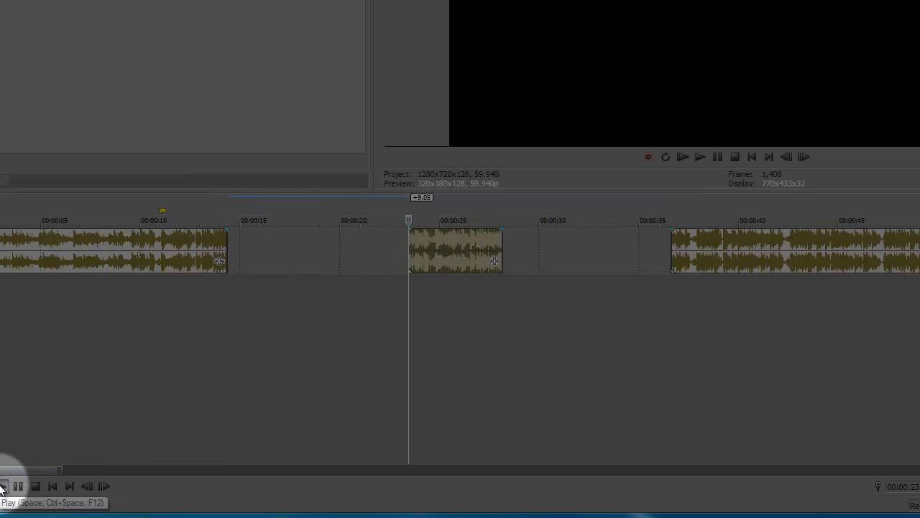
pyautogui.click(699, 157)
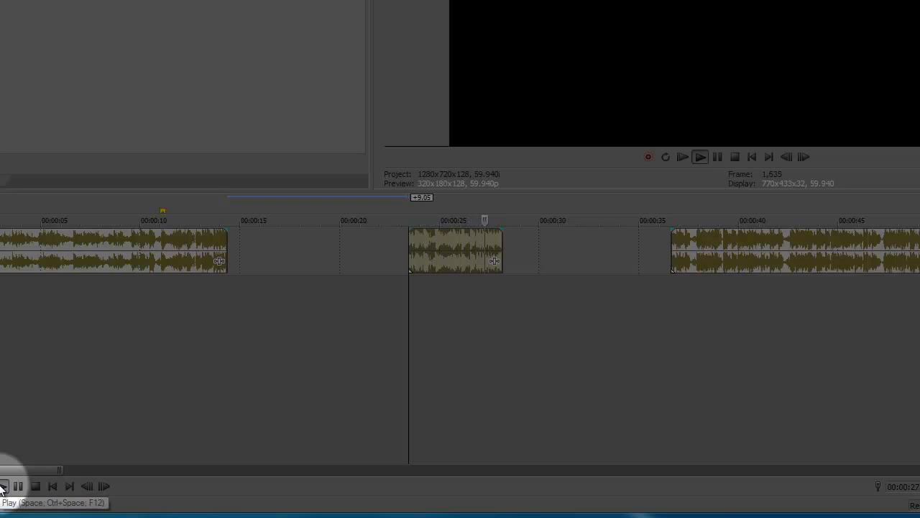
pyautogui.click(3, 486)
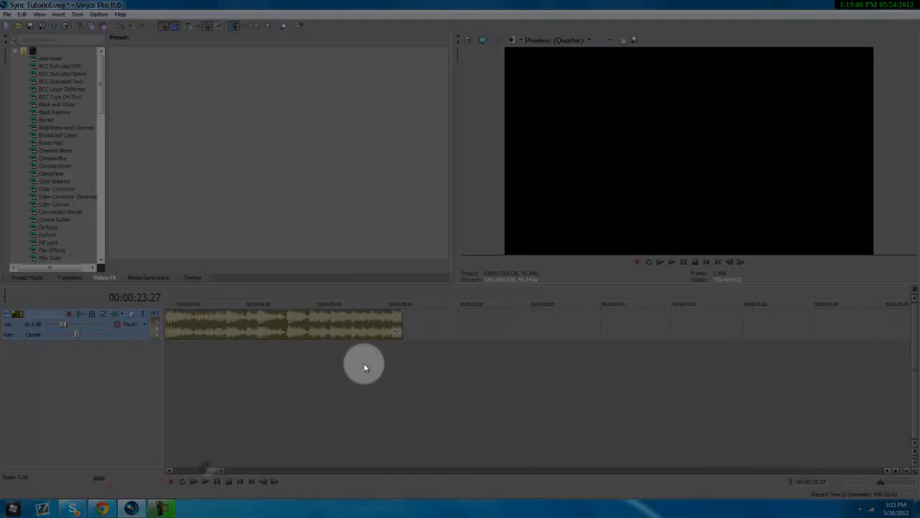
pyautogui.moveTo(396, 332)
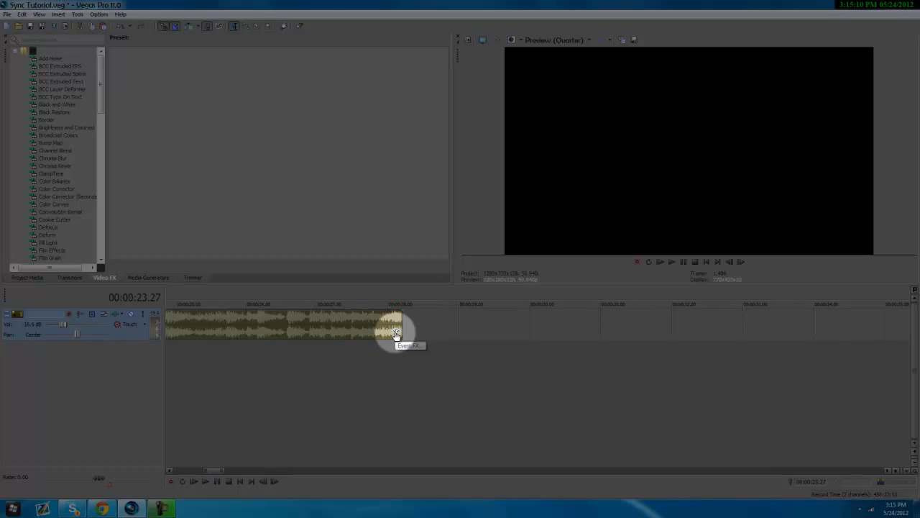
# Step: Add Track EQ to the short clip through its Event FX button
pyautogui.click(396, 331)
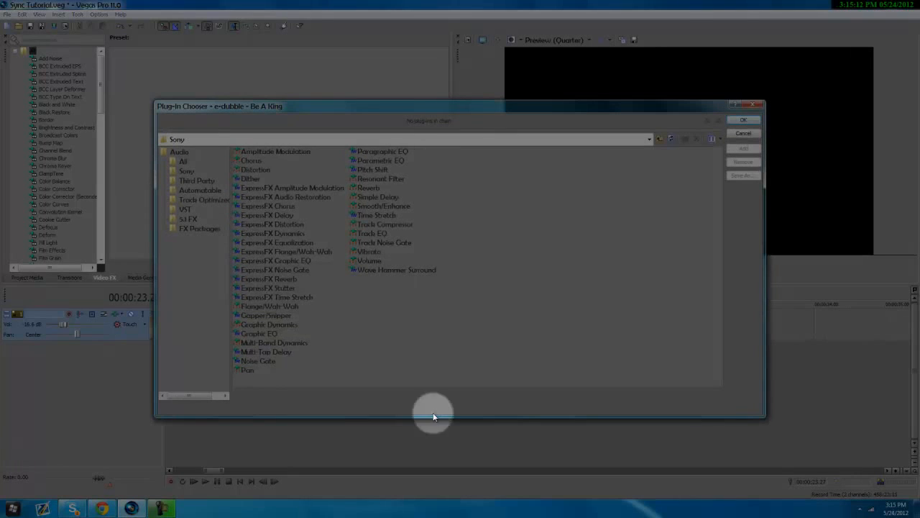
pyautogui.moveTo(473, 151)
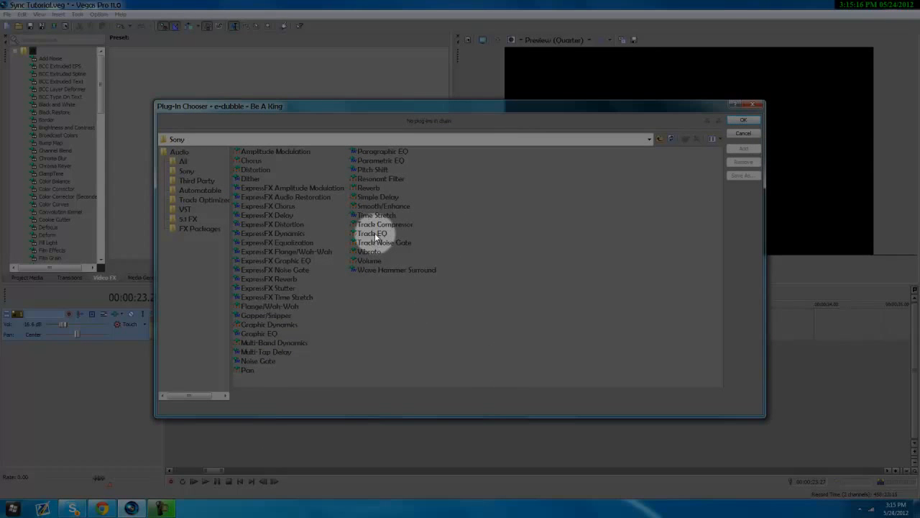
pyautogui.click(372, 233)
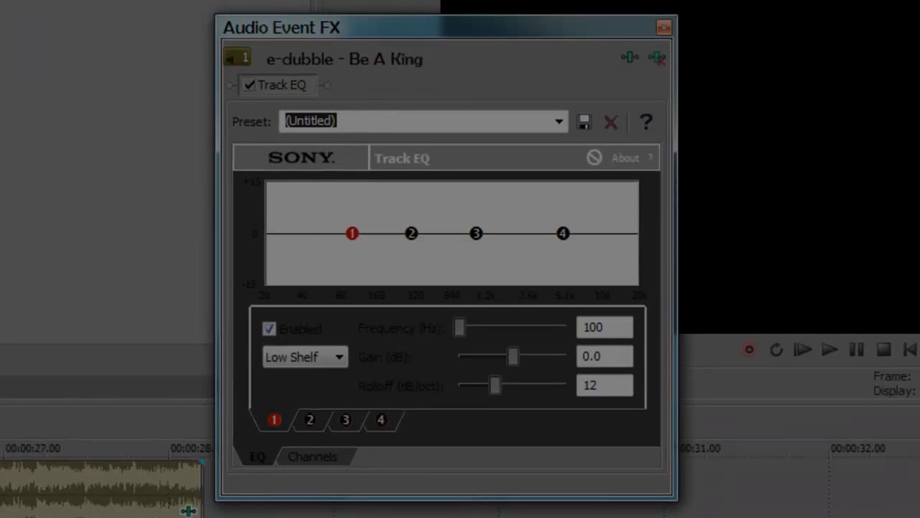
pyautogui.moveTo(654, 140)
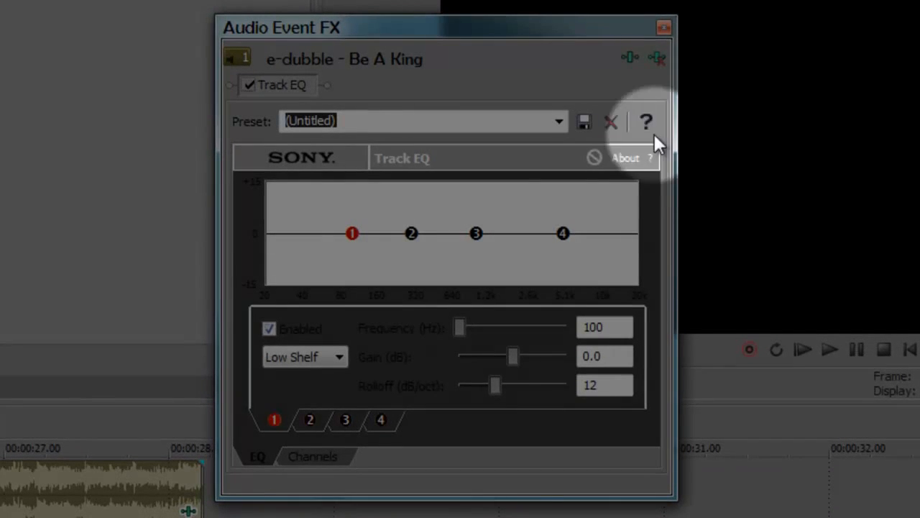
pyautogui.moveTo(559, 122)
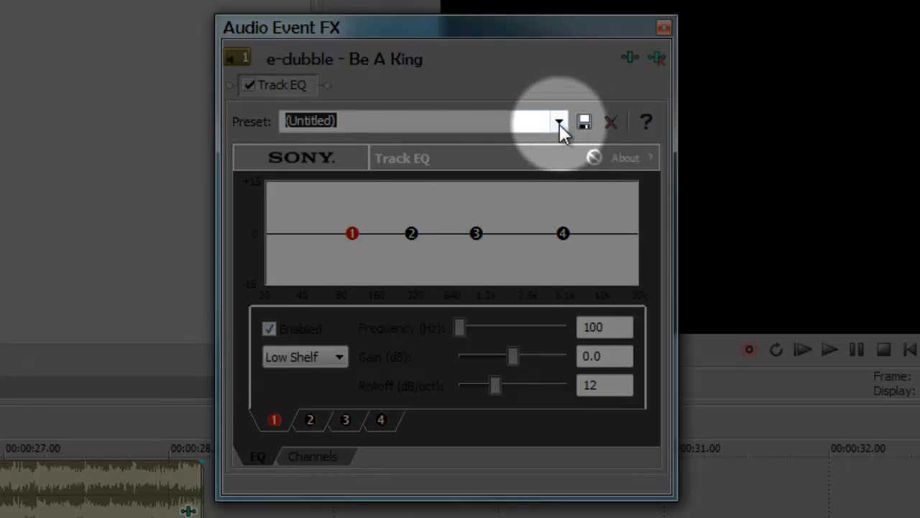
# Step: Choose the Muffled preset from the Track EQ preset list
pyautogui.click(558, 121)
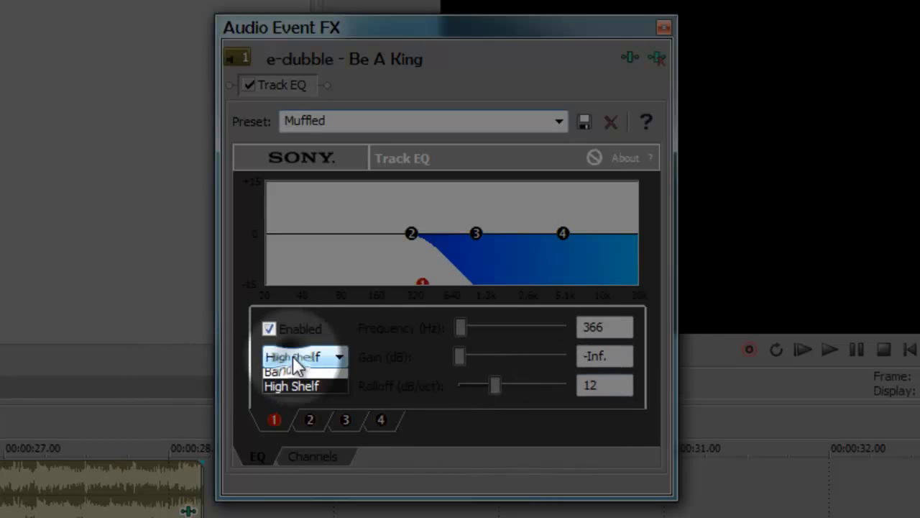
pyautogui.click(291, 386)
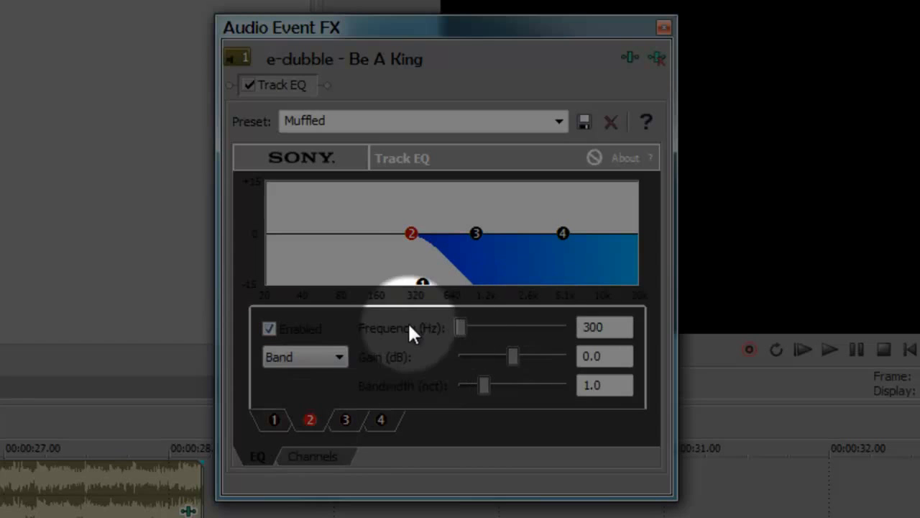
pyautogui.moveTo(425, 359)
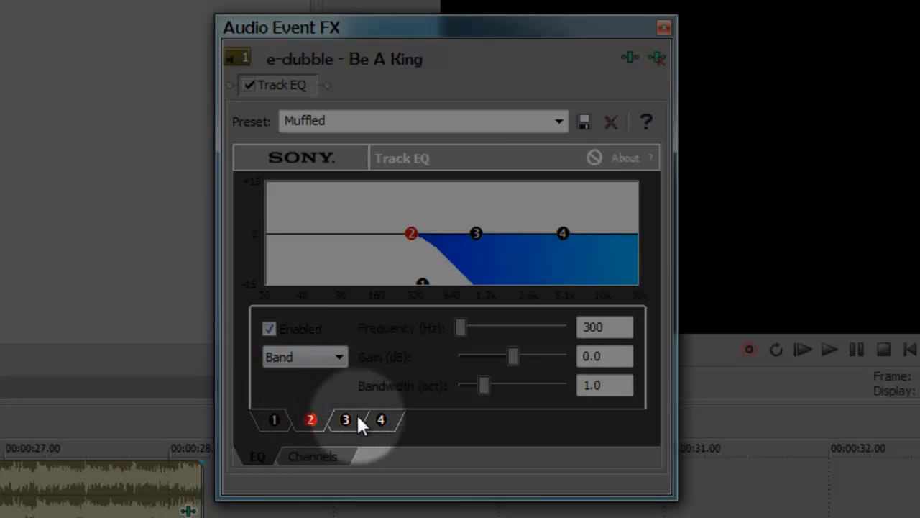
pyautogui.click(345, 419)
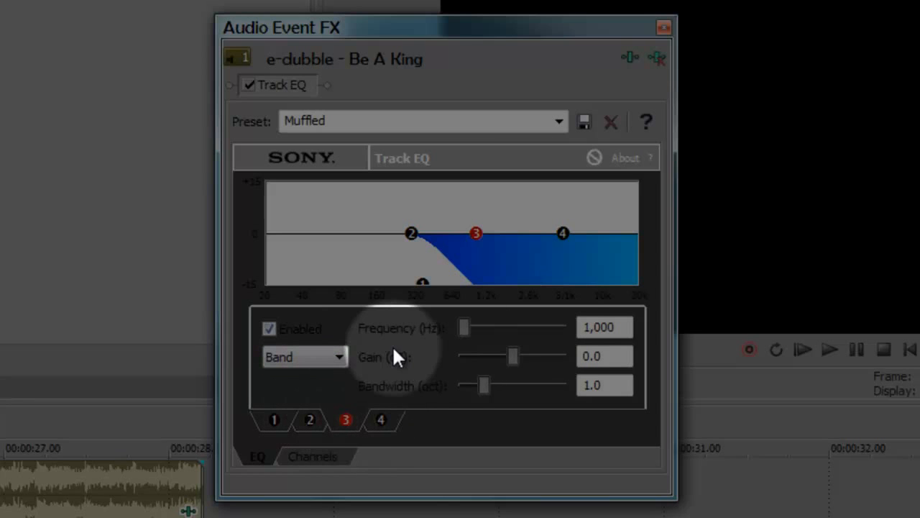
pyautogui.moveTo(495, 367)
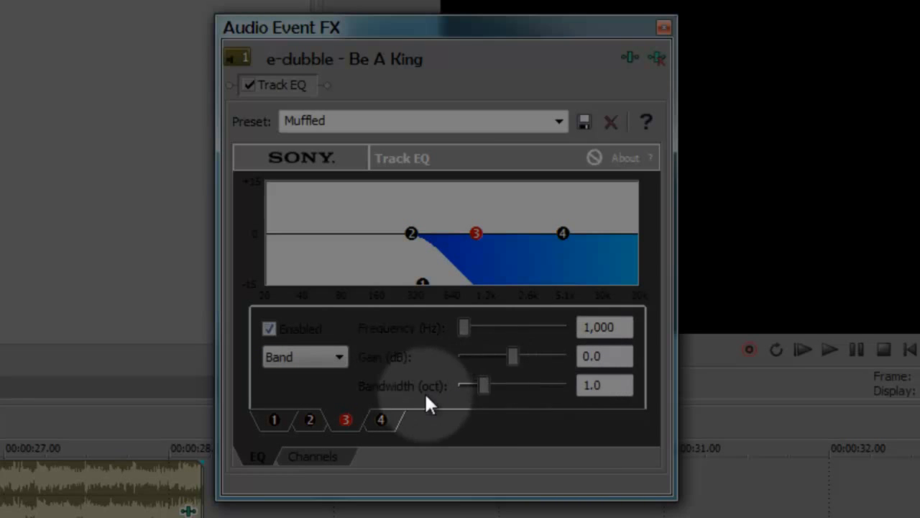
pyautogui.click(304, 356)
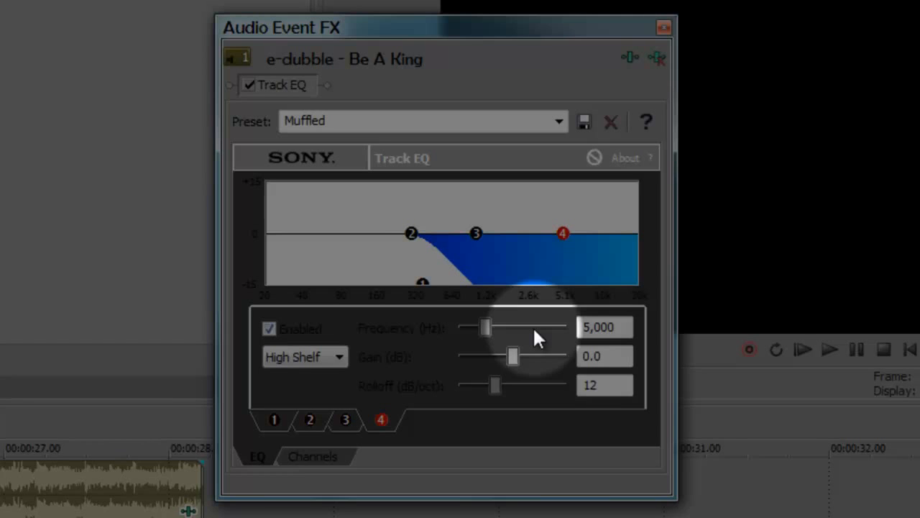
pyautogui.click(305, 357)
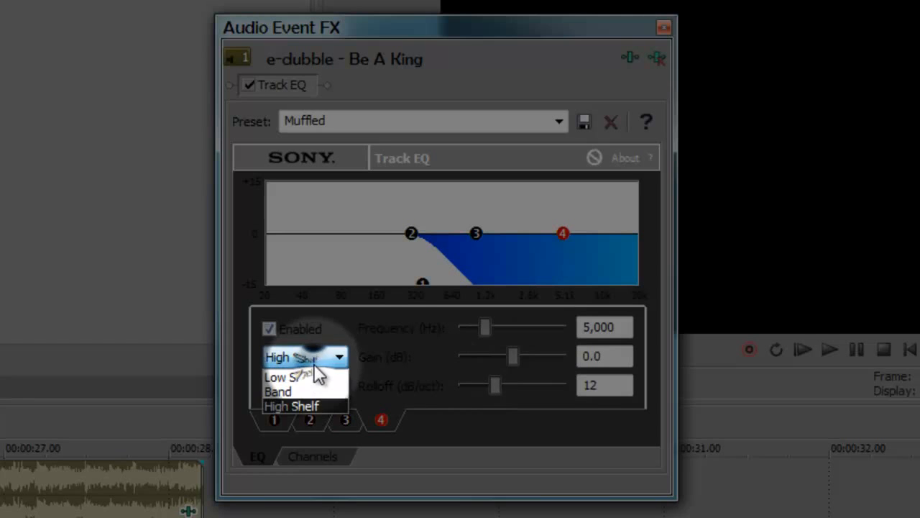
pyautogui.click(291, 405)
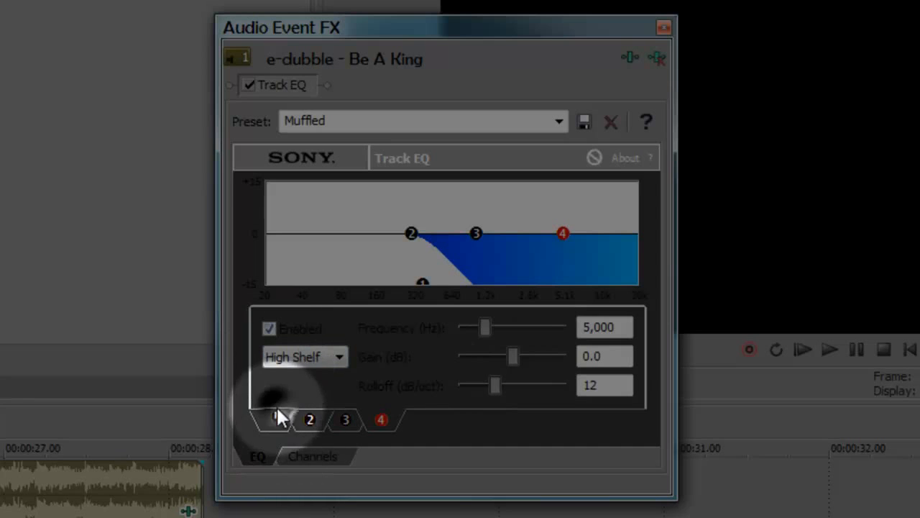
pyautogui.click(274, 419)
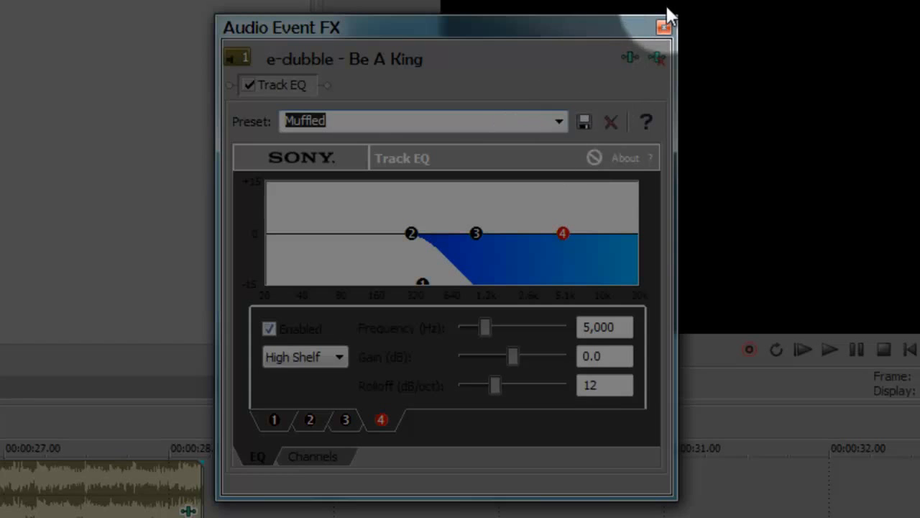
# Step: Close the Audio Event FX window, leaving the Muffled Track EQ applied
pyautogui.click(663, 27)
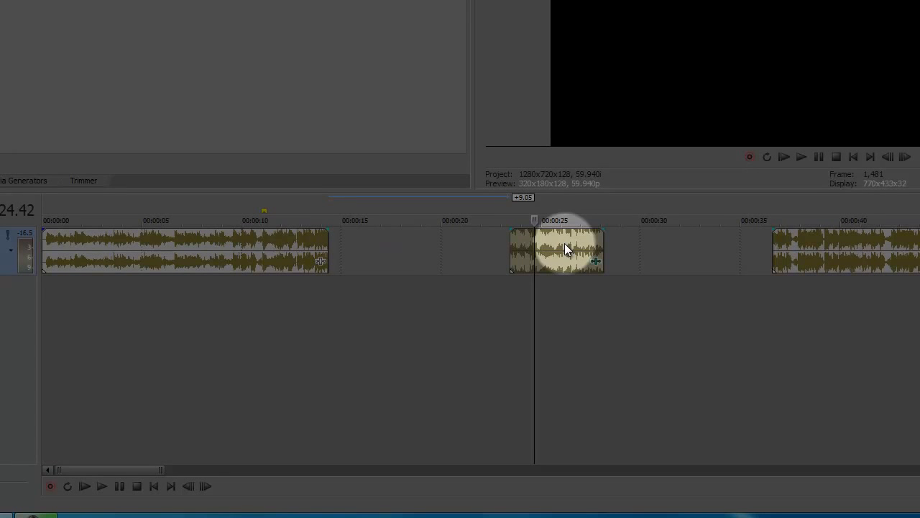
# Step: Move the muffled clip back into place and insert a second audio track
pyautogui.moveTo(564, 249); pyautogui.dragTo(373, 259)
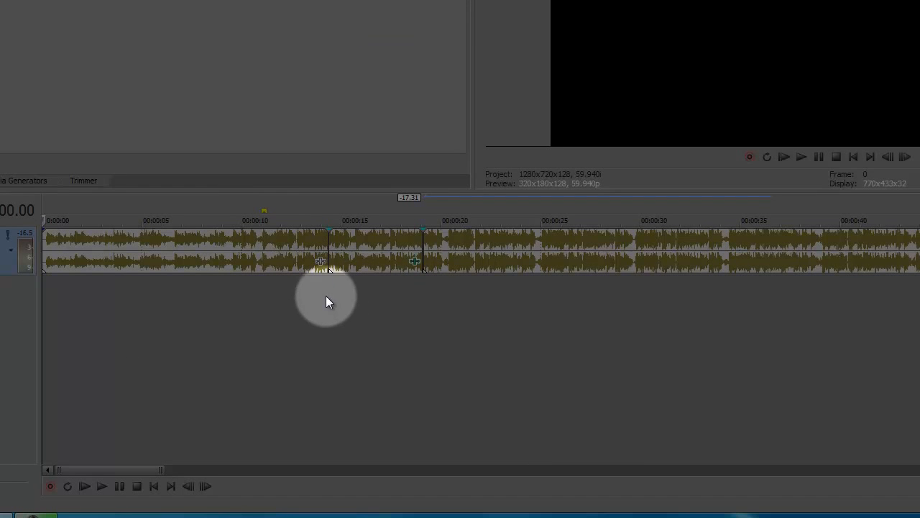
pyautogui.rightClick(327, 302)
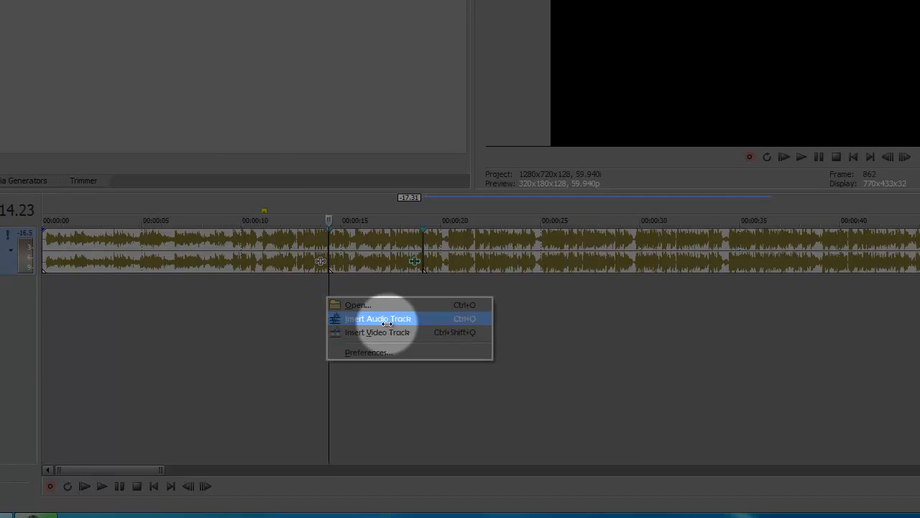
pyautogui.click(379, 318)
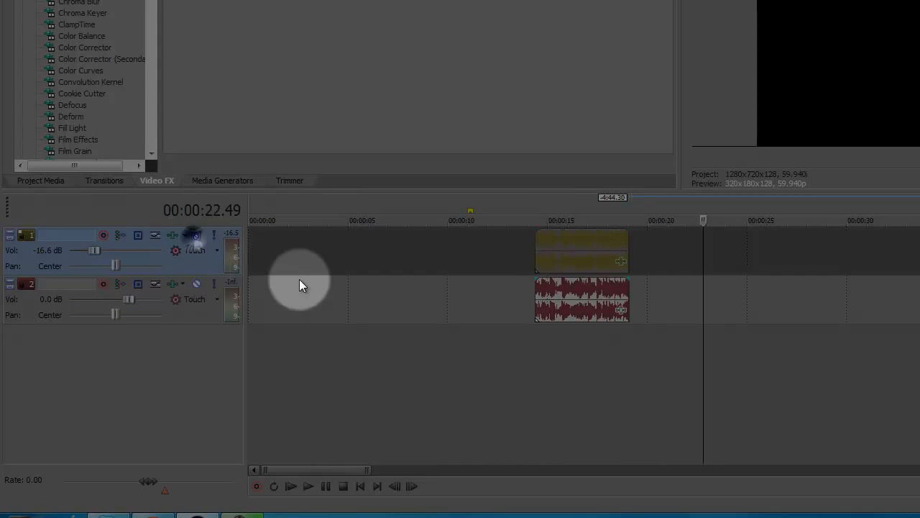
# Step: Mute track 1, play the muffled section, and set track 2 volume to -12.3 dB
pyautogui.click(308, 486)
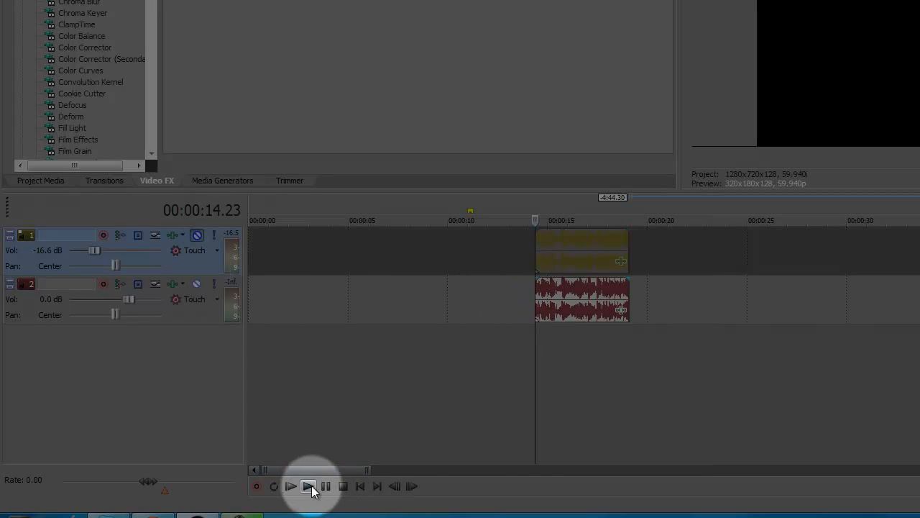
pyautogui.click(291, 486)
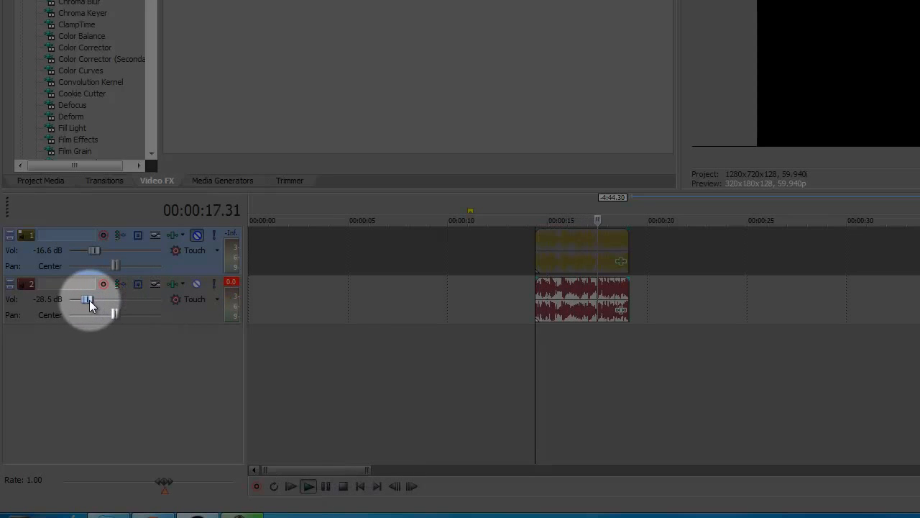
pyautogui.moveTo(87, 299); pyautogui.dragTo(107, 299)
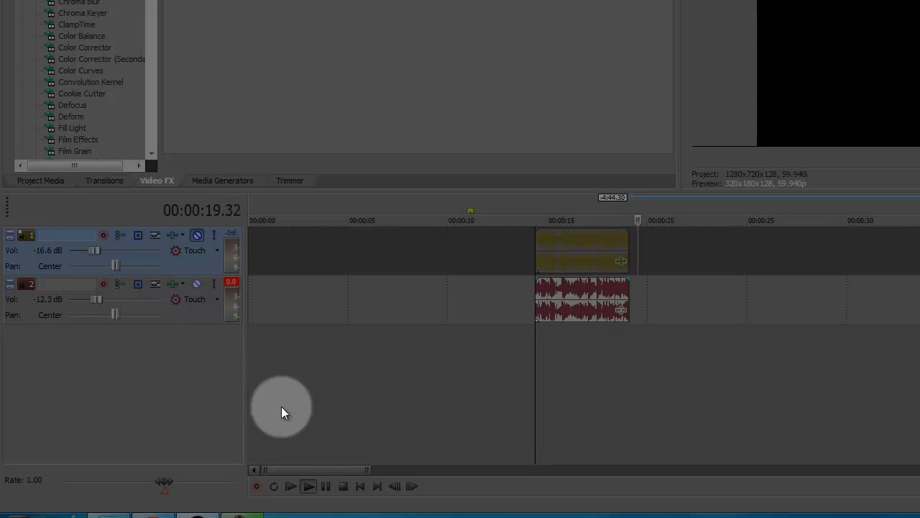
pyautogui.click(291, 486)
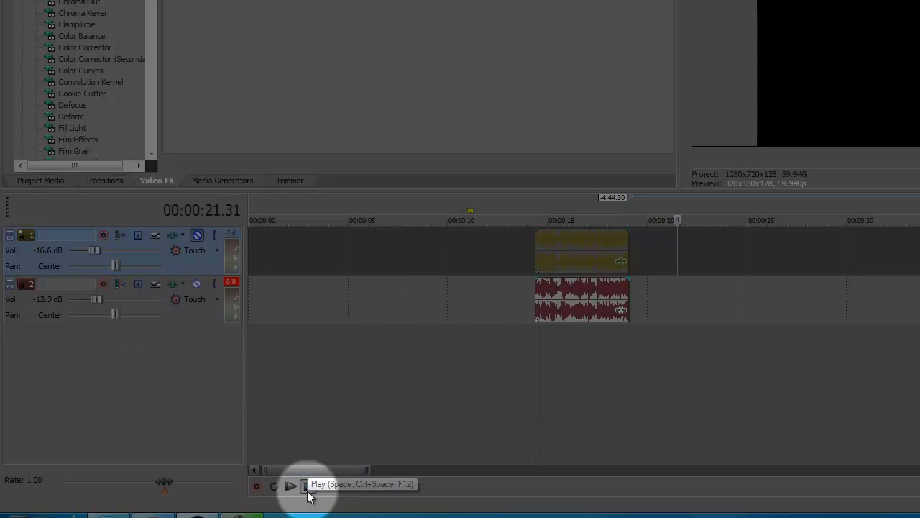
pyautogui.click(291, 486)
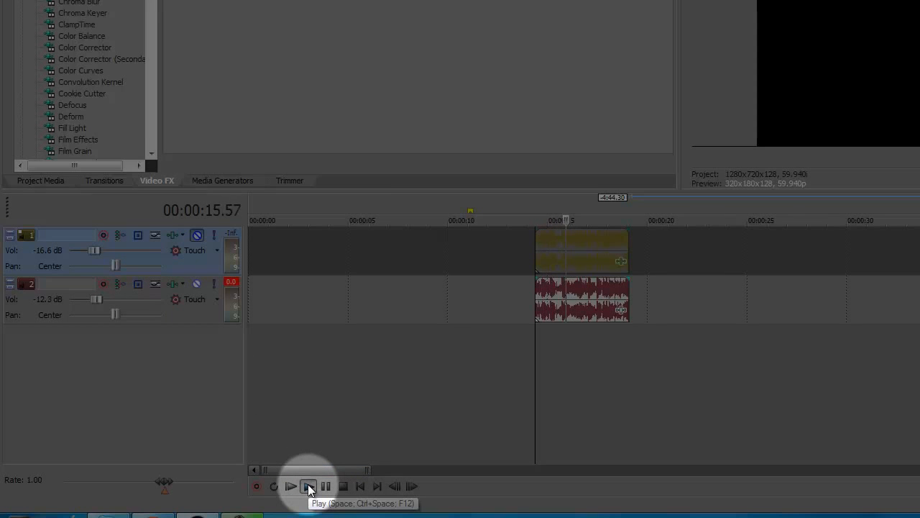
pyautogui.click(291, 486)
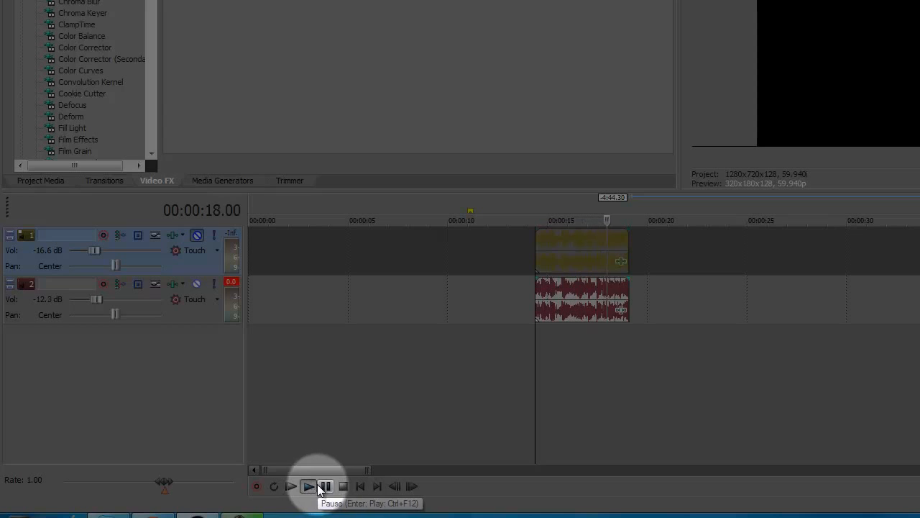
pyautogui.click(325, 486)
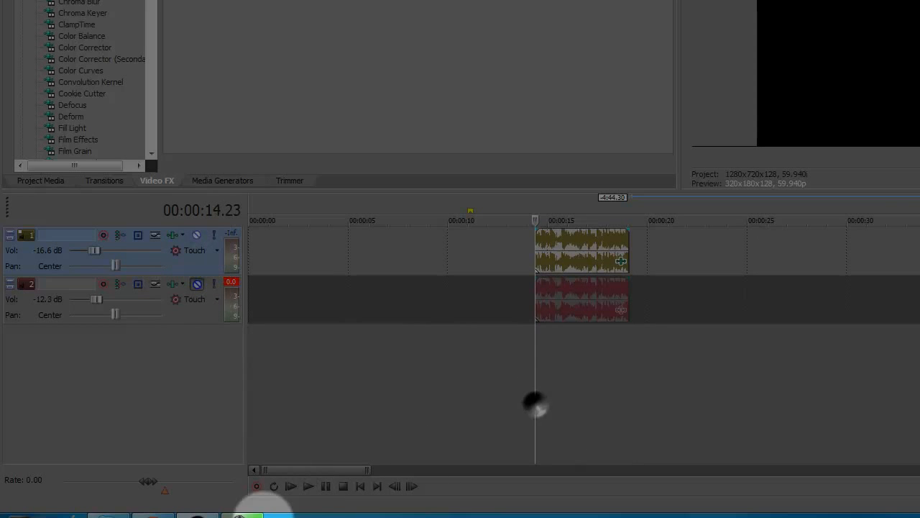
# Step: Play the original section alone, then set track 2 volume to -29.4 dB
pyautogui.click(291, 486)
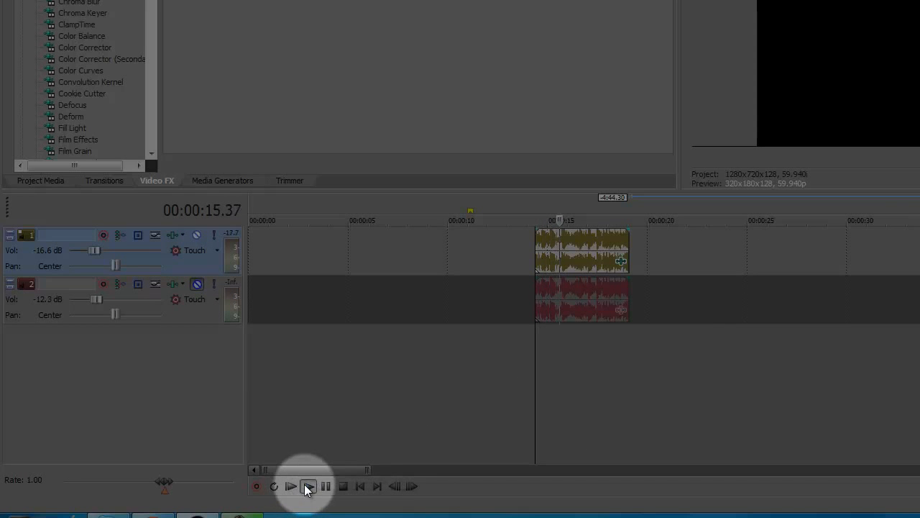
pyautogui.click(291, 486)
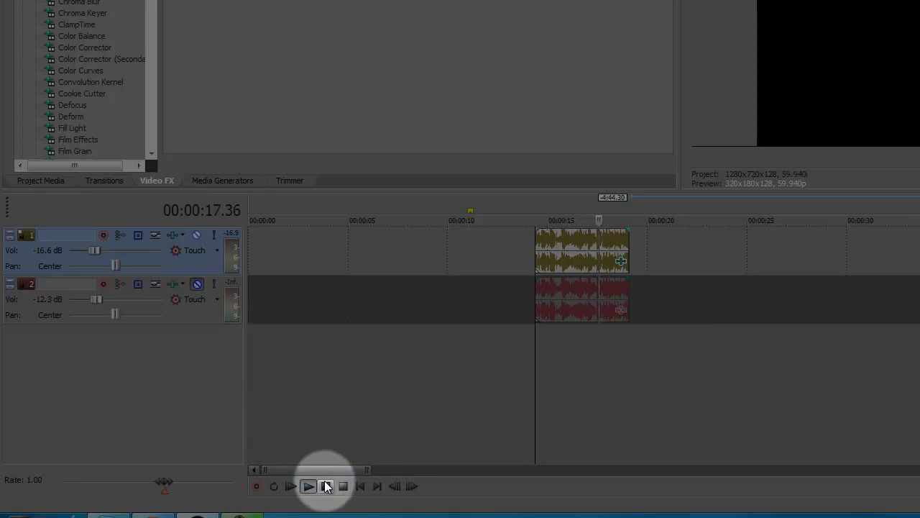
pyautogui.click(308, 486)
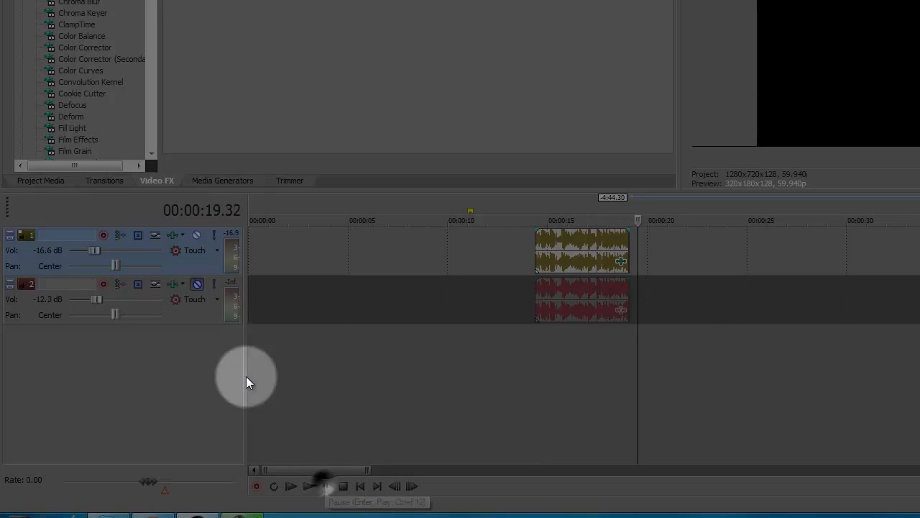
pyautogui.moveTo(114, 299); pyautogui.dragTo(86, 300)
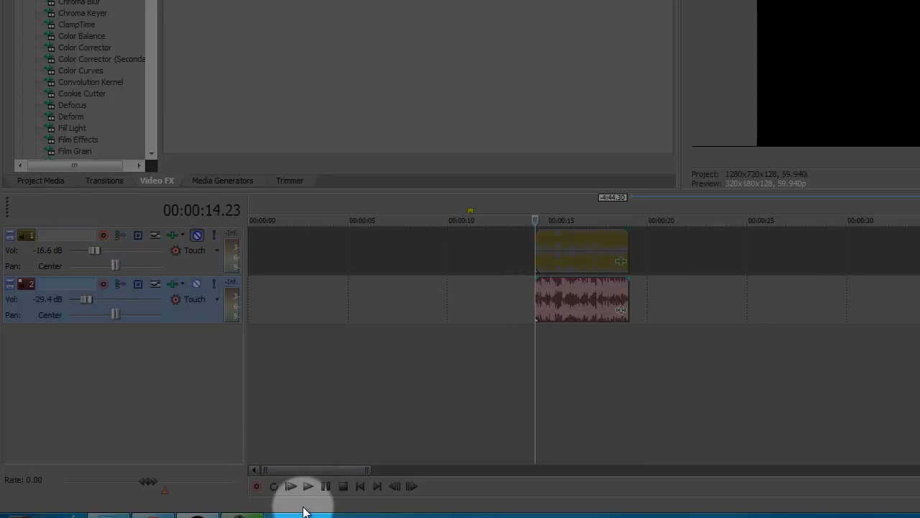
# Step: Play the muffled section at its new volume, then pause
pyautogui.click(291, 486)
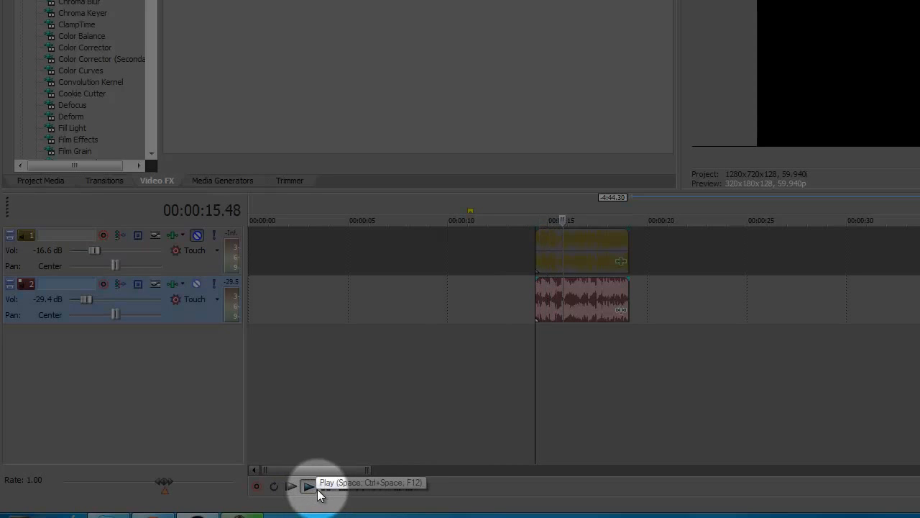
pyautogui.click(308, 486)
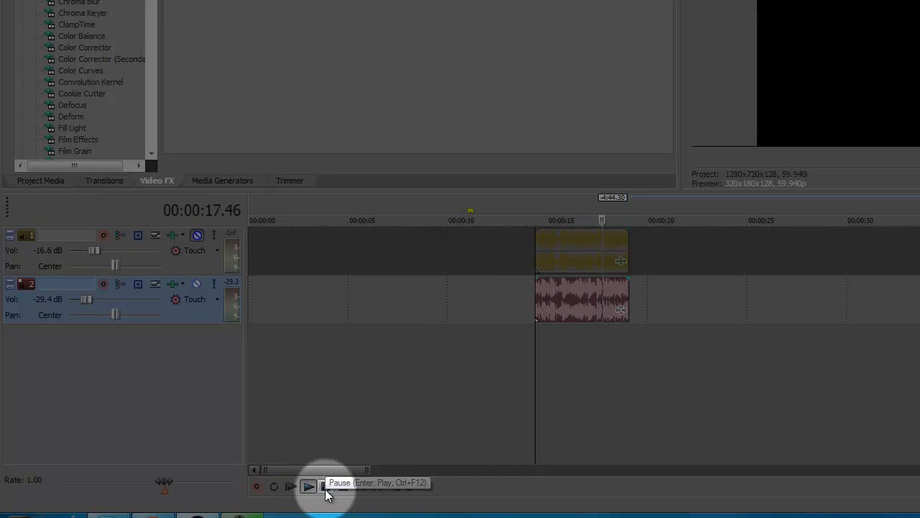
pyautogui.click(308, 486)
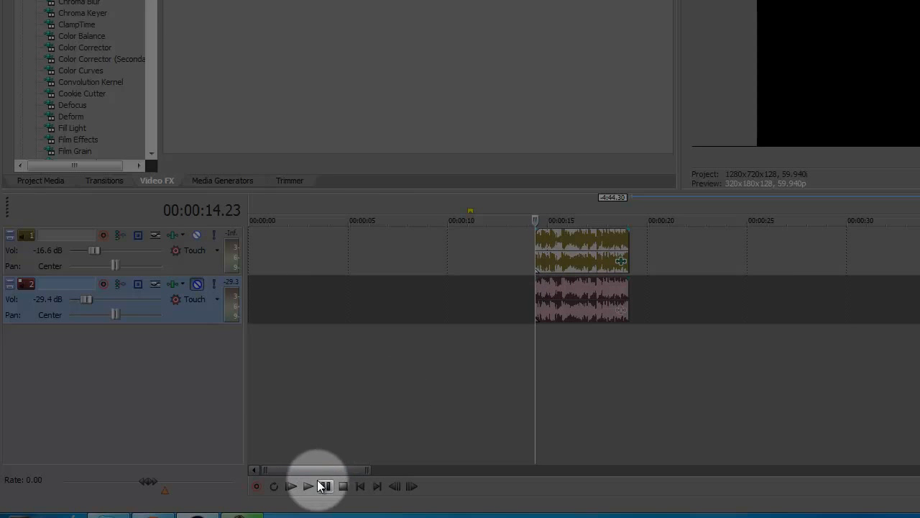
pyautogui.click(307, 486)
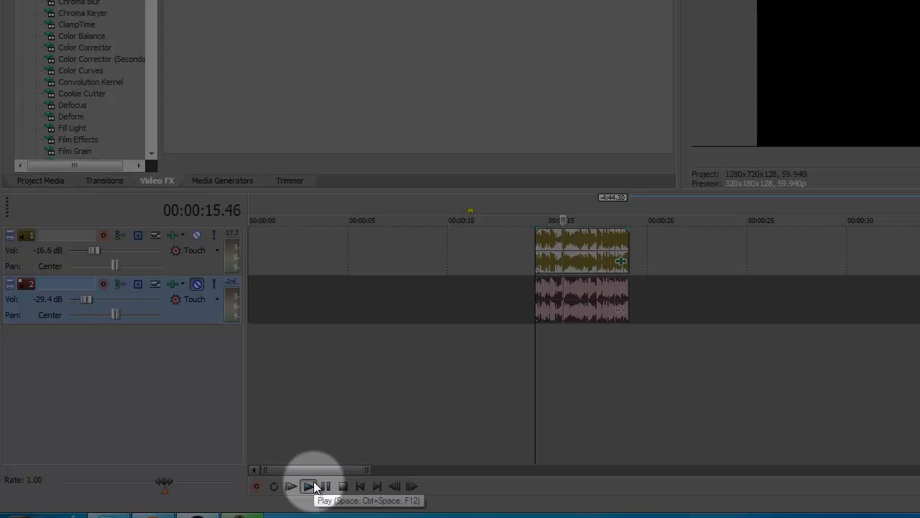
# Step: Mute the muffled track and play the original section on its own
pyautogui.click(308, 486)
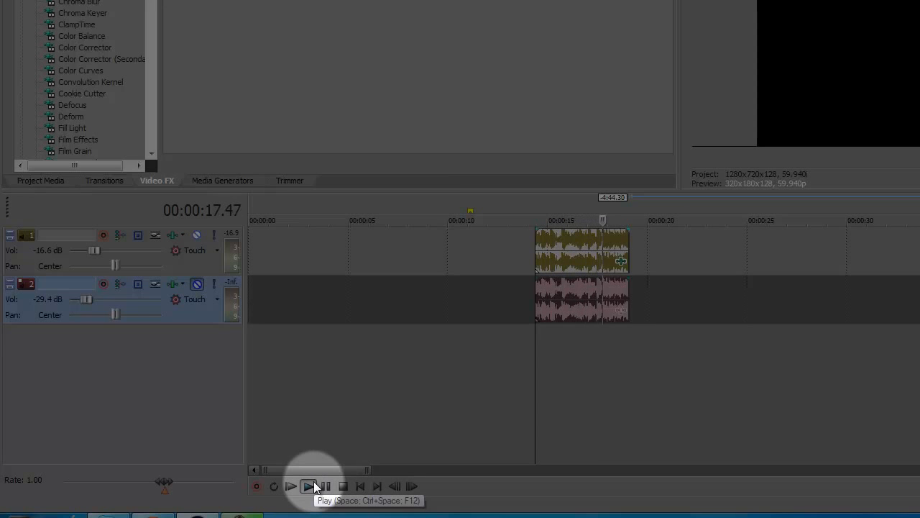
pyautogui.click(308, 486)
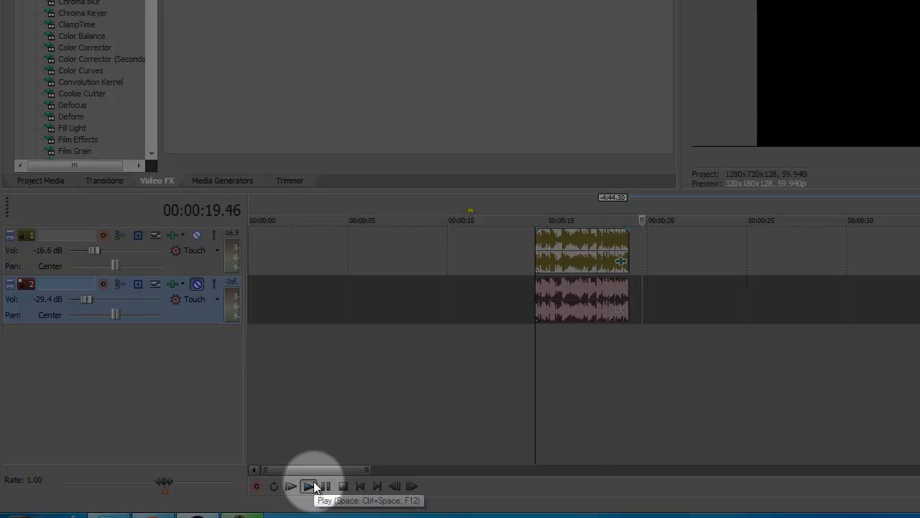
pyautogui.click(308, 486)
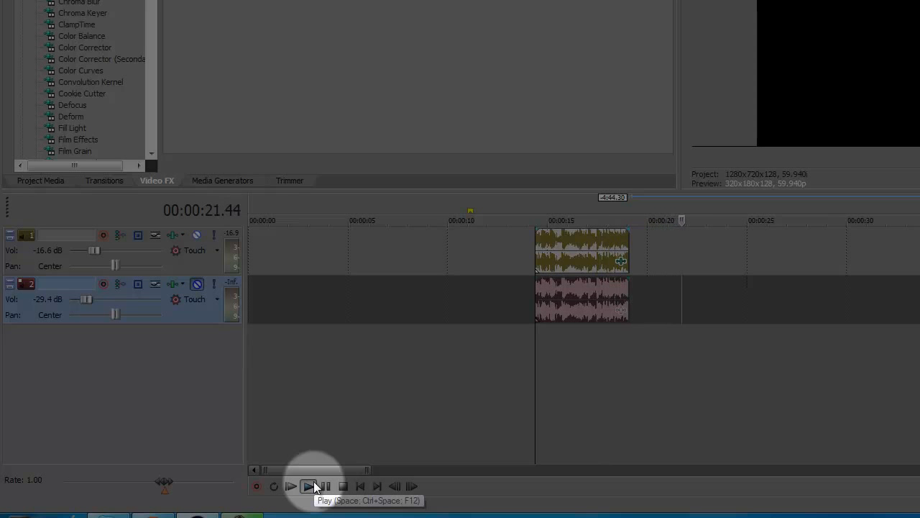
pyautogui.click(309, 486)
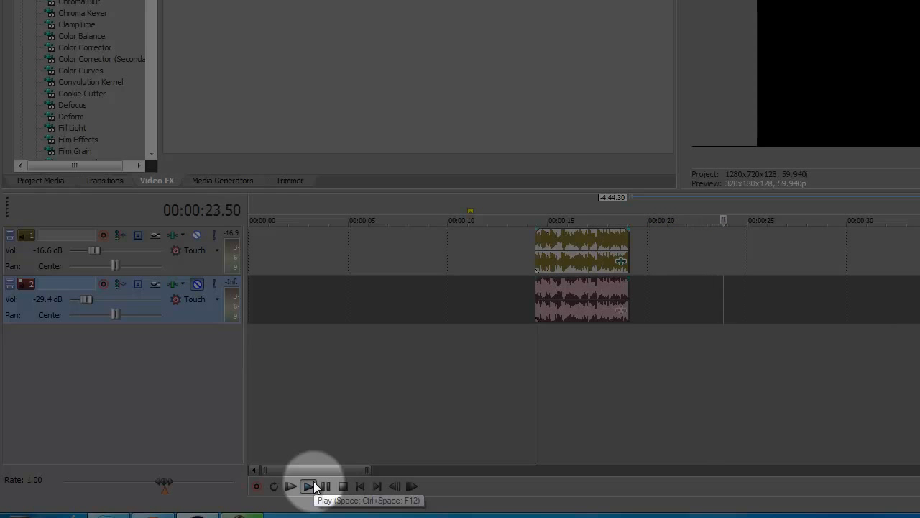
pyautogui.click(309, 486)
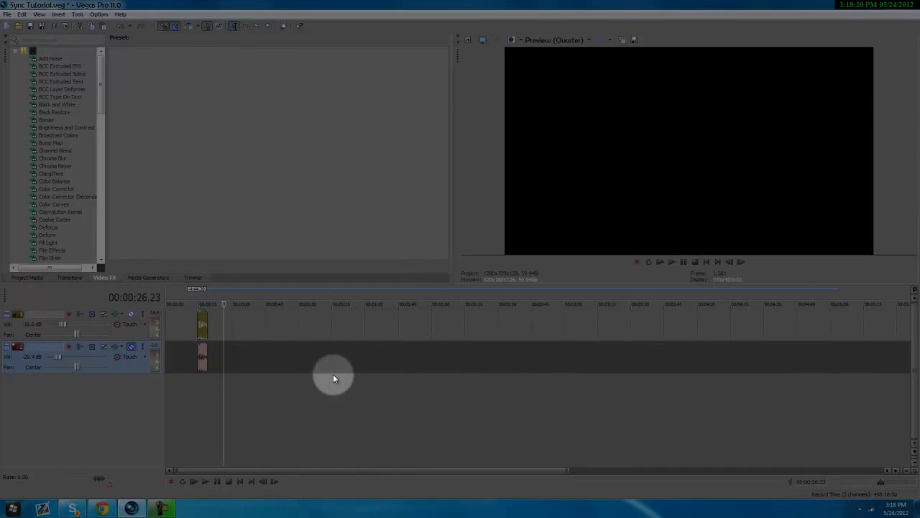
pyautogui.moveTo(323, 440)
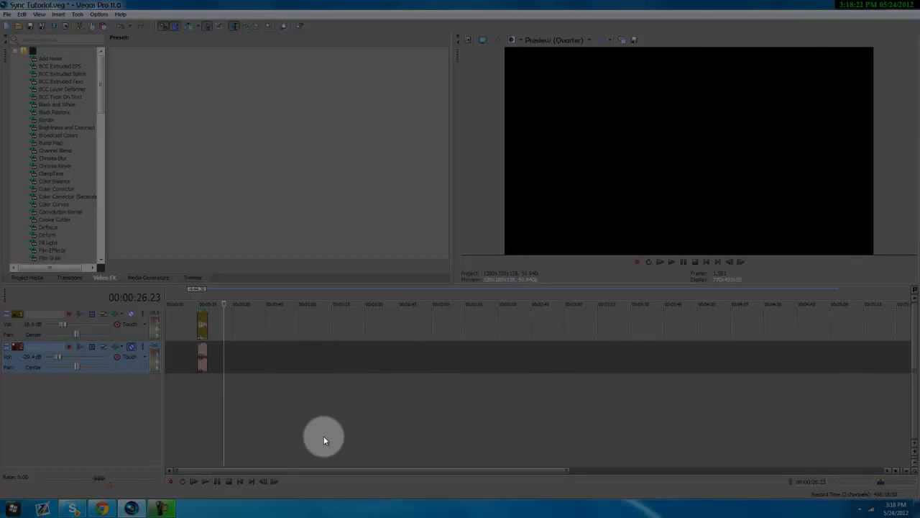